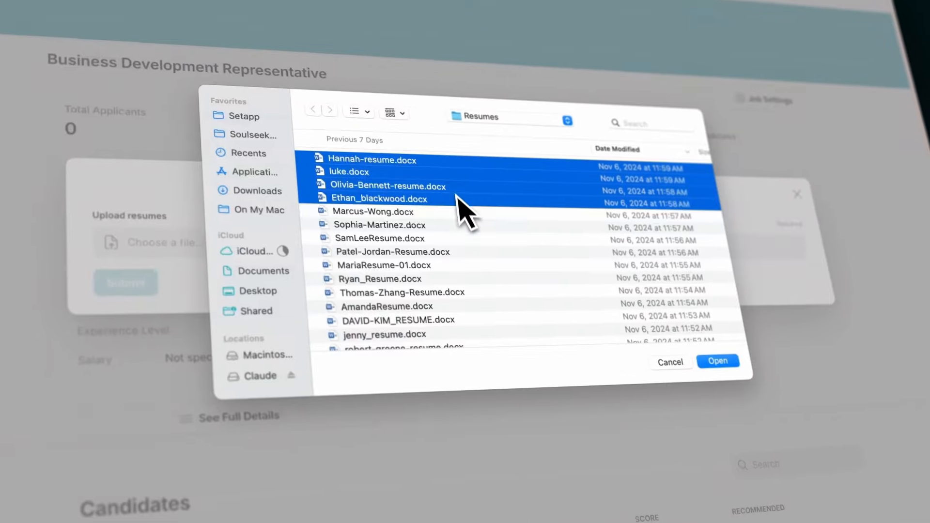
# - Confirm the selected .docx resumes and submit the batch for screening
pyautogui.click(717, 361)
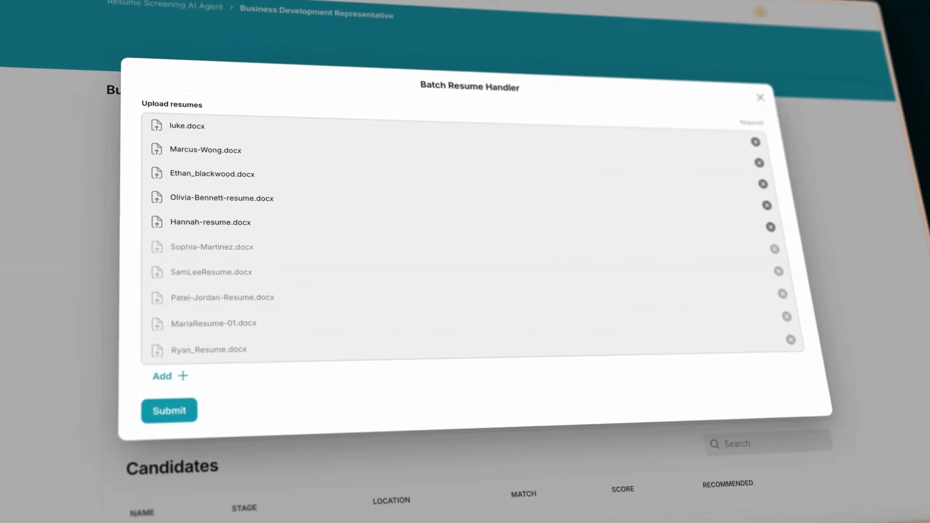
pyautogui.click(169, 411)
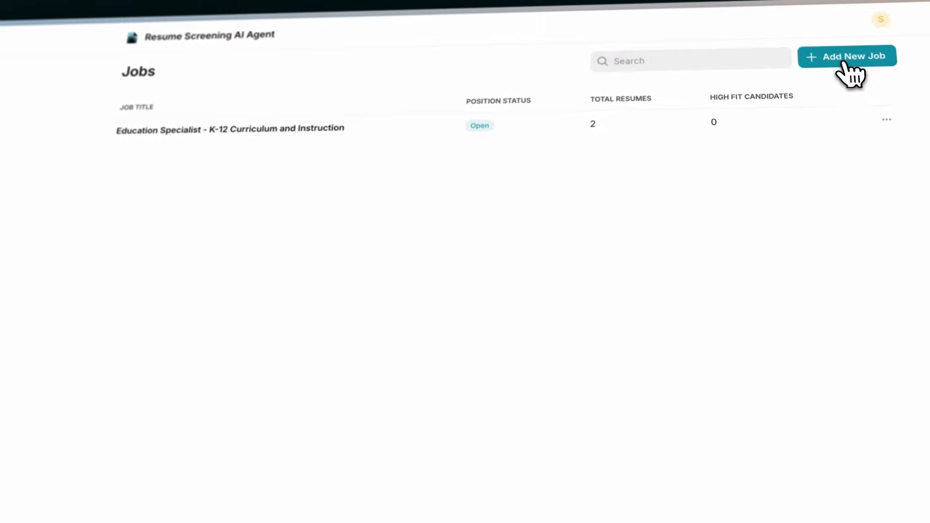
# - Add a new job from Business Development Representative.pdf
pyautogui.click(847, 56)
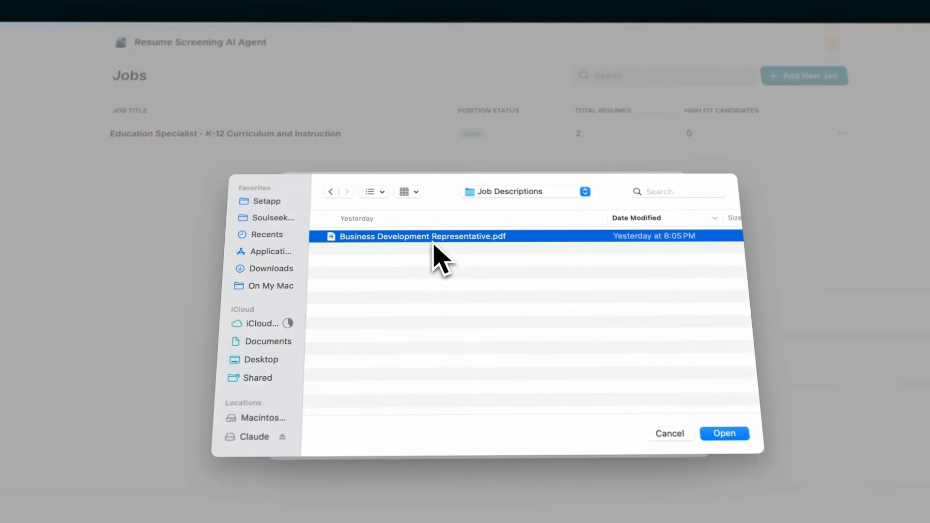
pyautogui.click(724, 433)
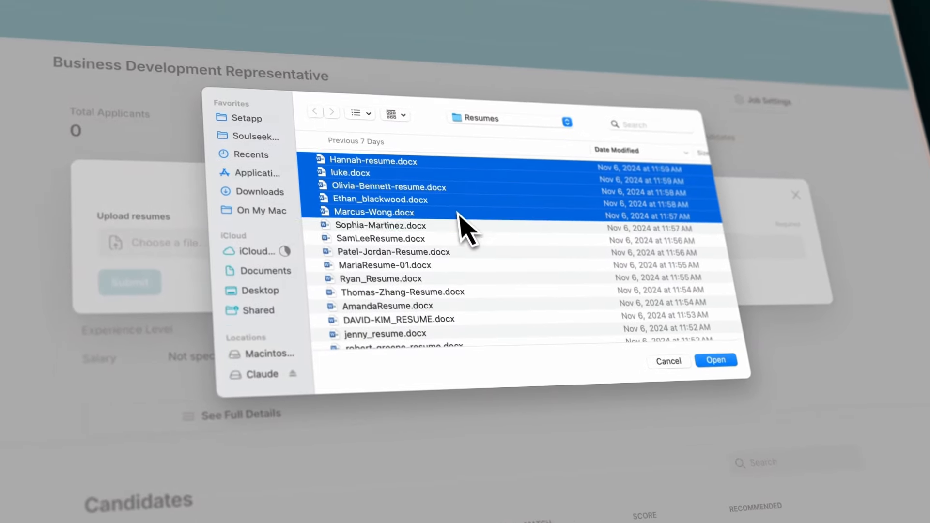
# - Submit the chosen resumes so candidates appear with match levels and scores
pyautogui.click(715, 361)
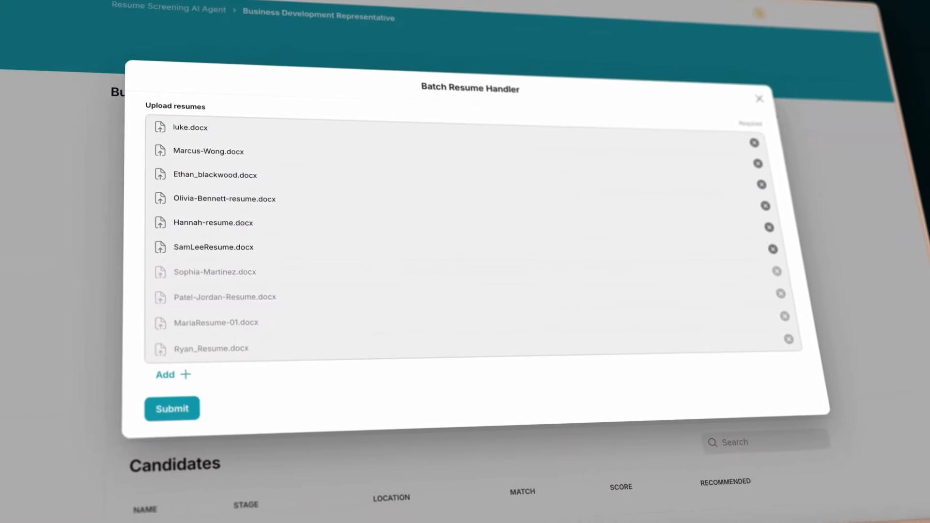
pyautogui.click(170, 408)
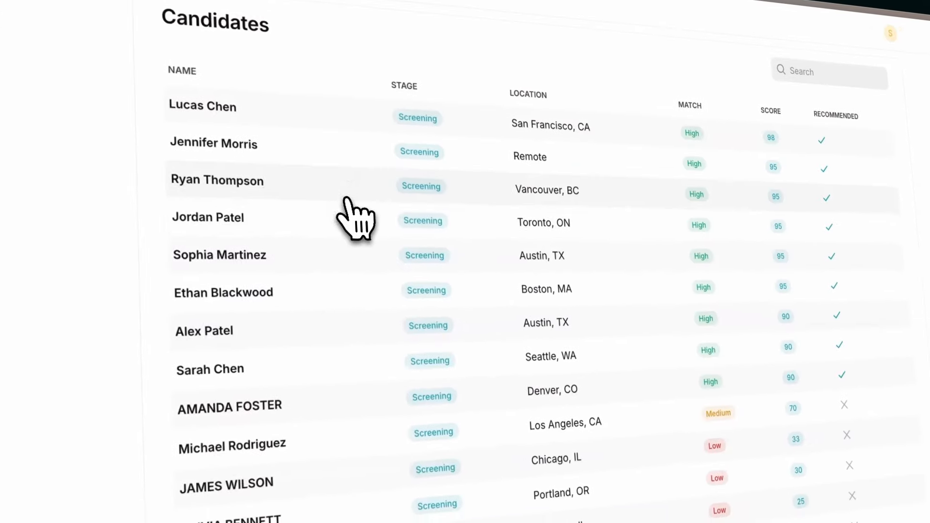
# - View a high-match candidate's profile down to its AI recommendation to interview
pyautogui.click(220, 255)
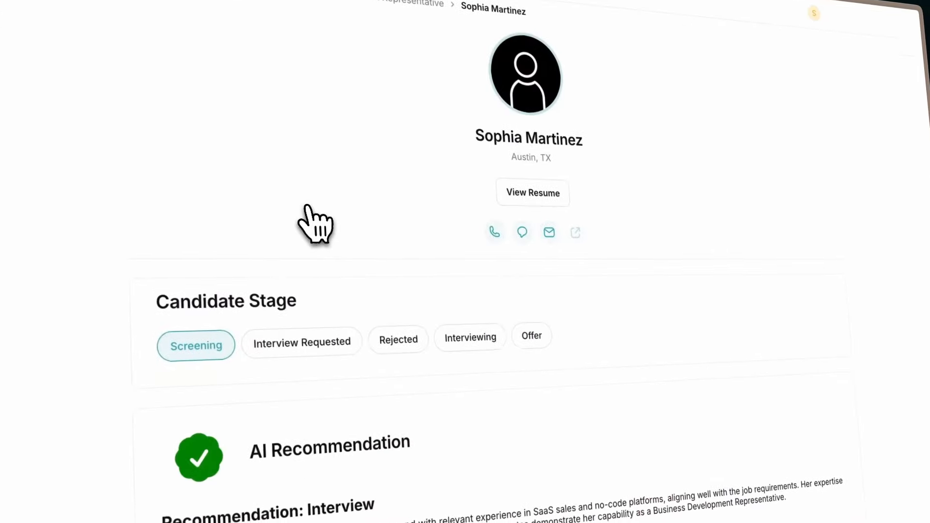
pyautogui.scroll(-3)
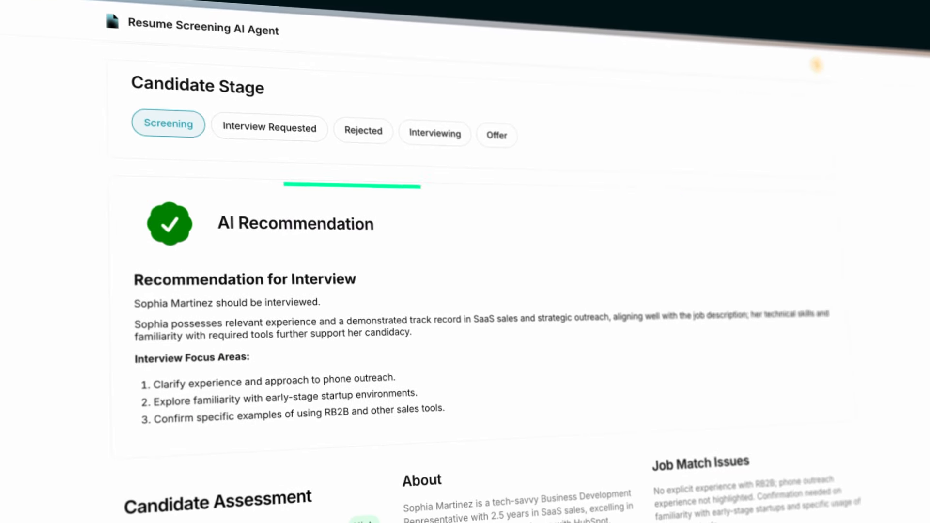
pyautogui.scroll(-3)
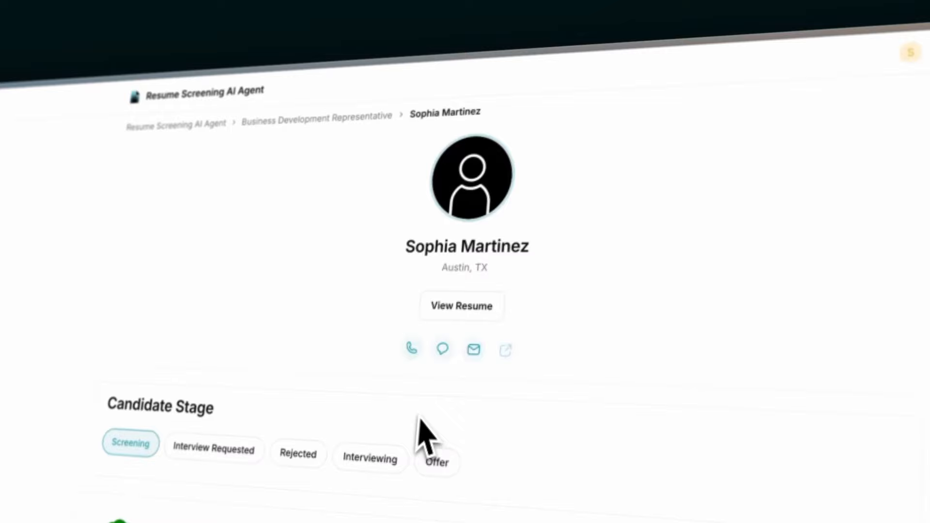